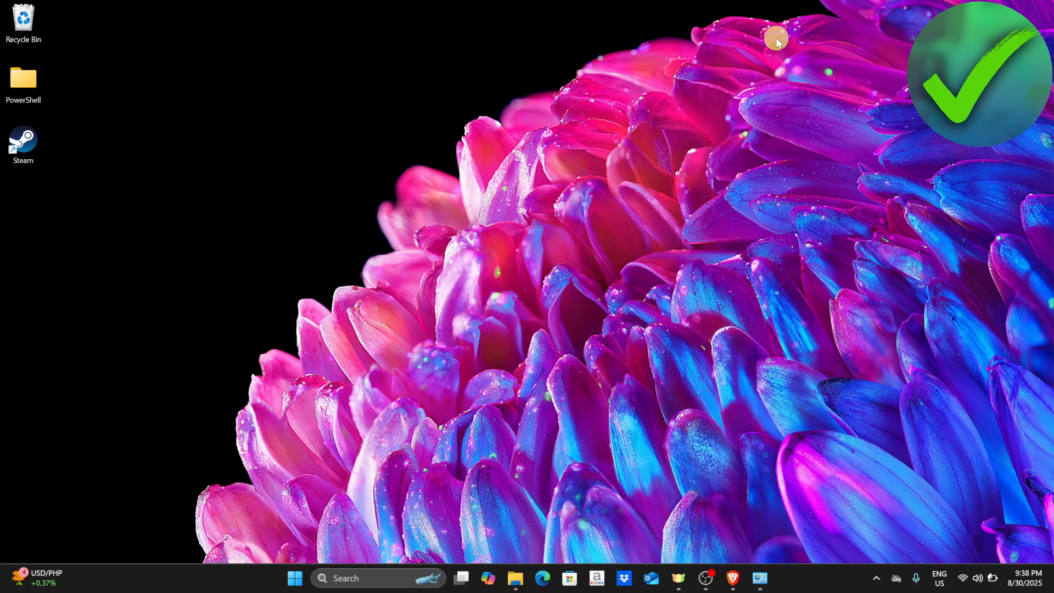
mouse_move(774, 55)
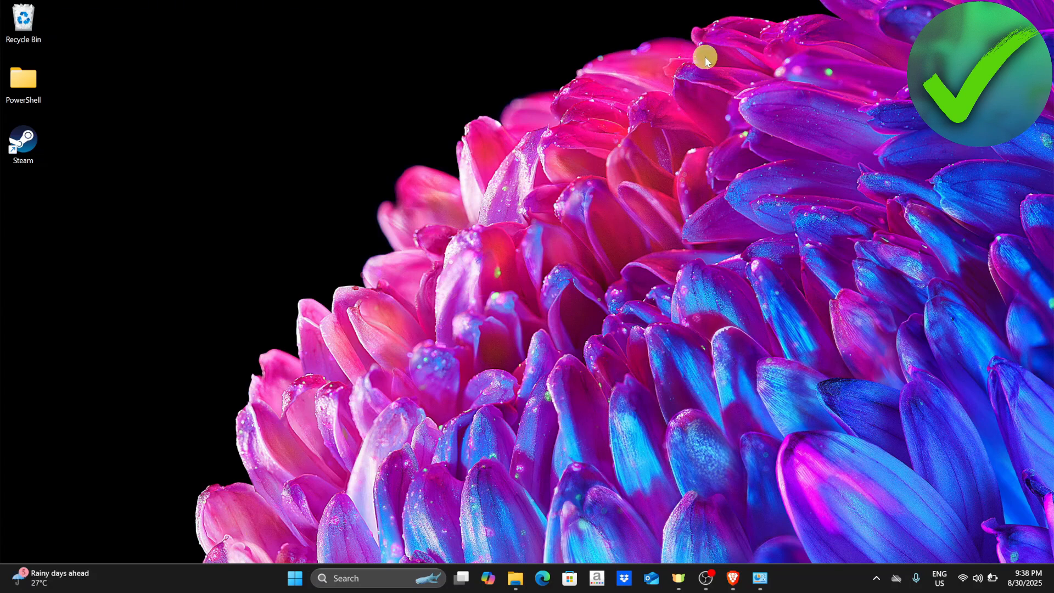
mouse_move(712, 51)
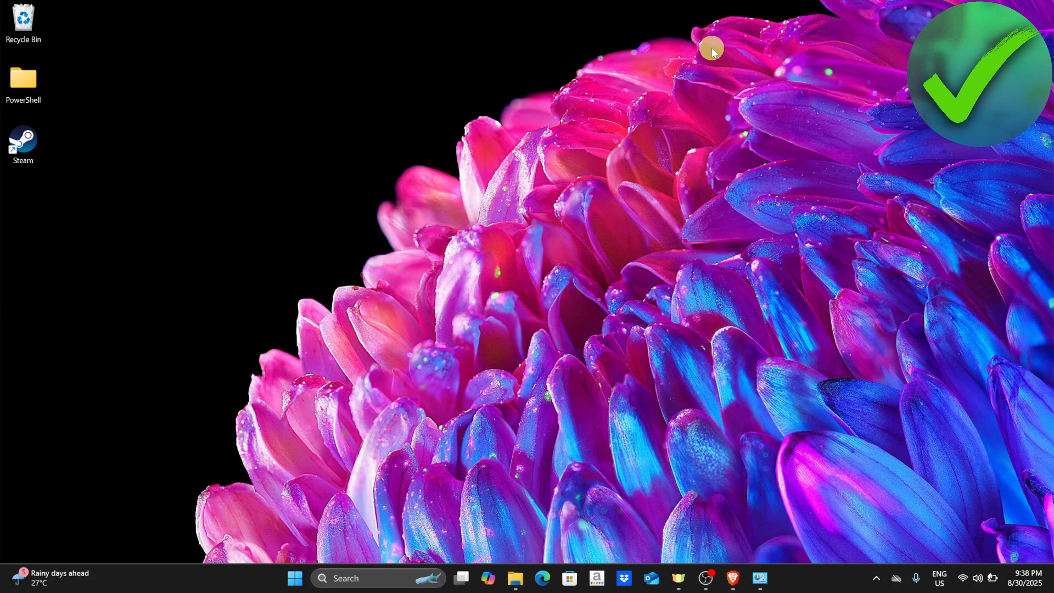
mouse_move(390, 579)
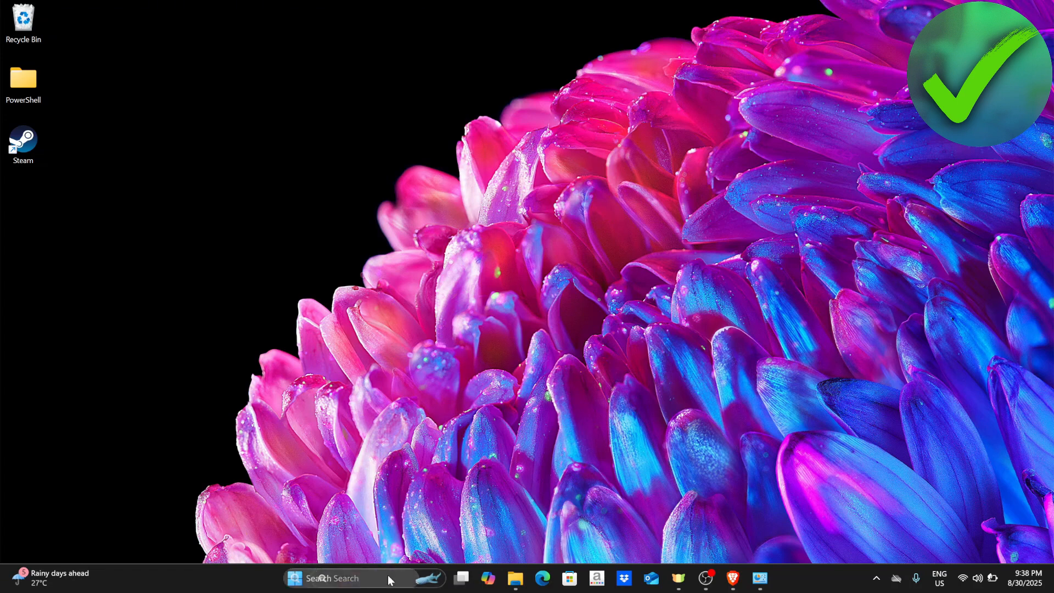
Launch Task Manager from a 'task Manager' search and maximize its Processes window
text(task Manager)
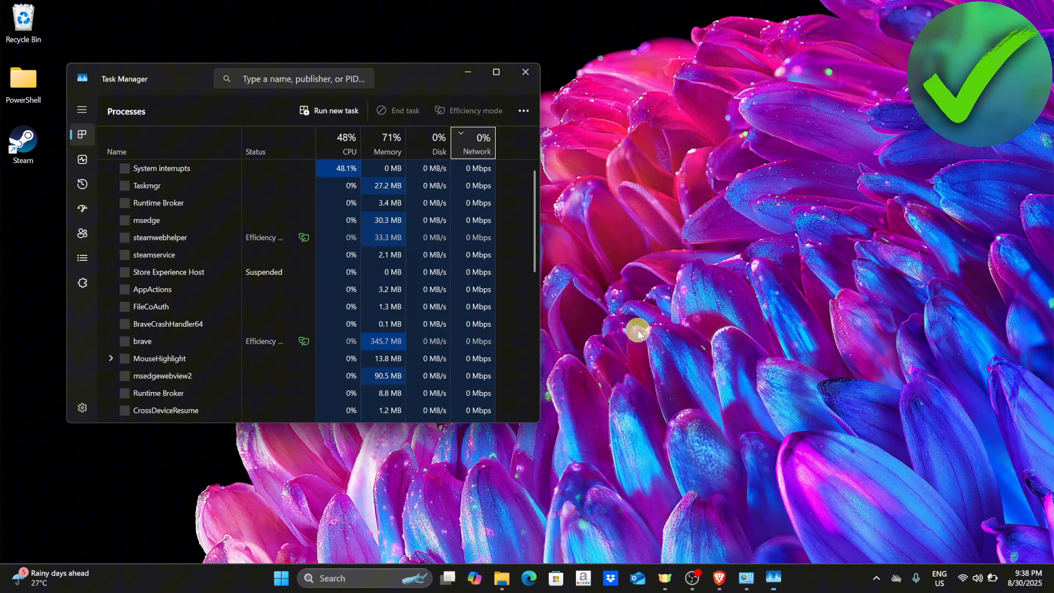
click(496, 72)
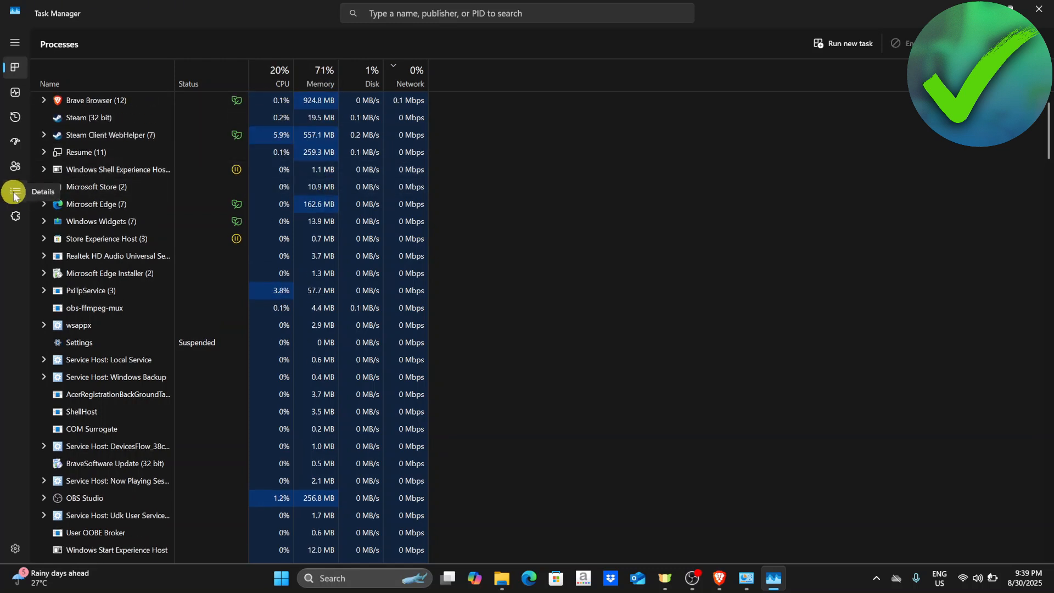
From the Details list, end the steam.exe process tree and confirm it
click(15, 192)
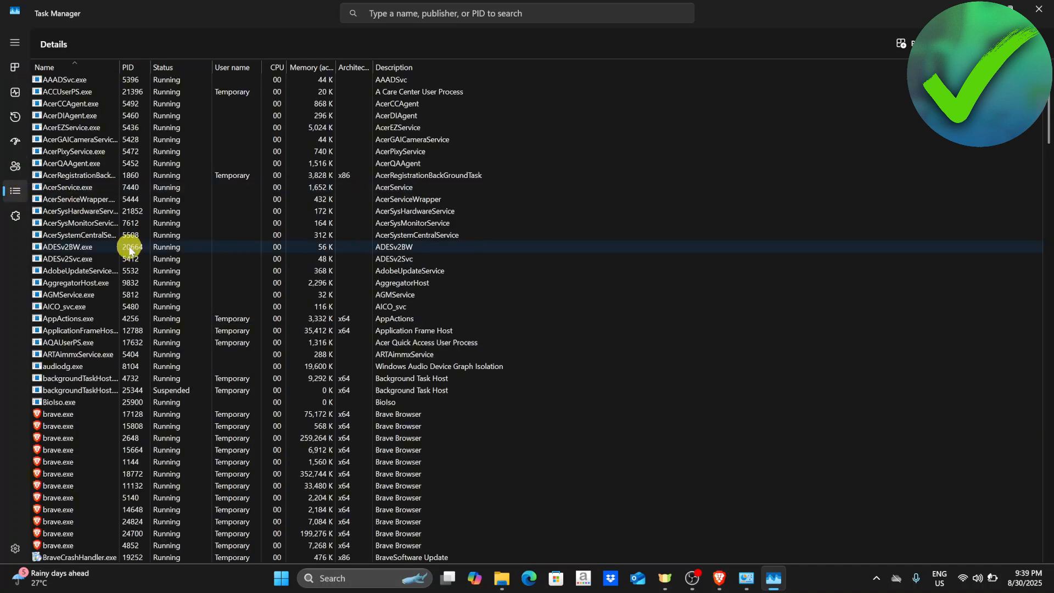
scroll(down, 3)
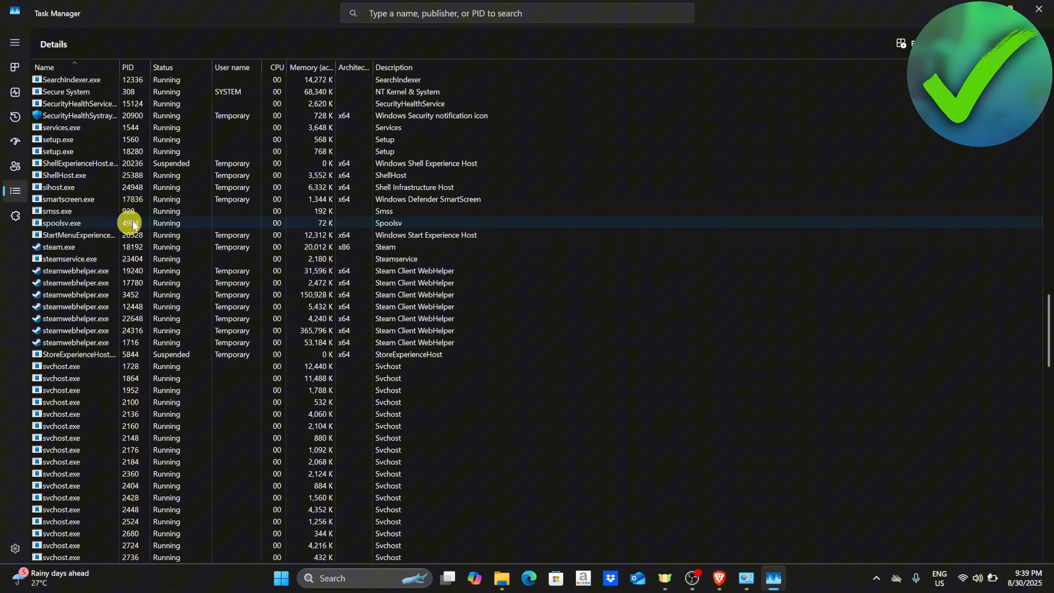
right_click(57, 247)
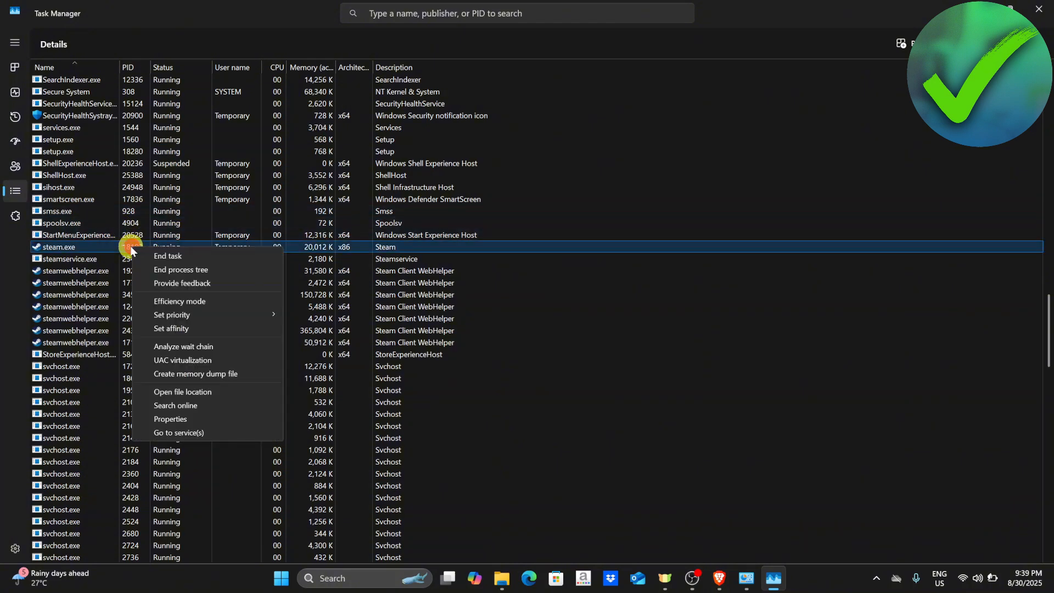
mouse_move(179, 275)
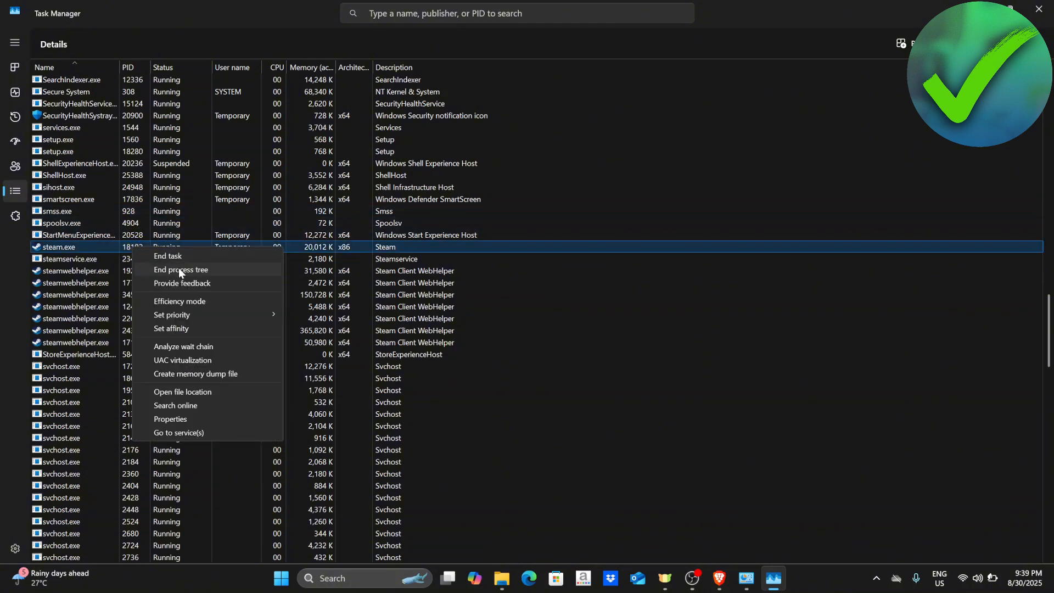
click(180, 270)
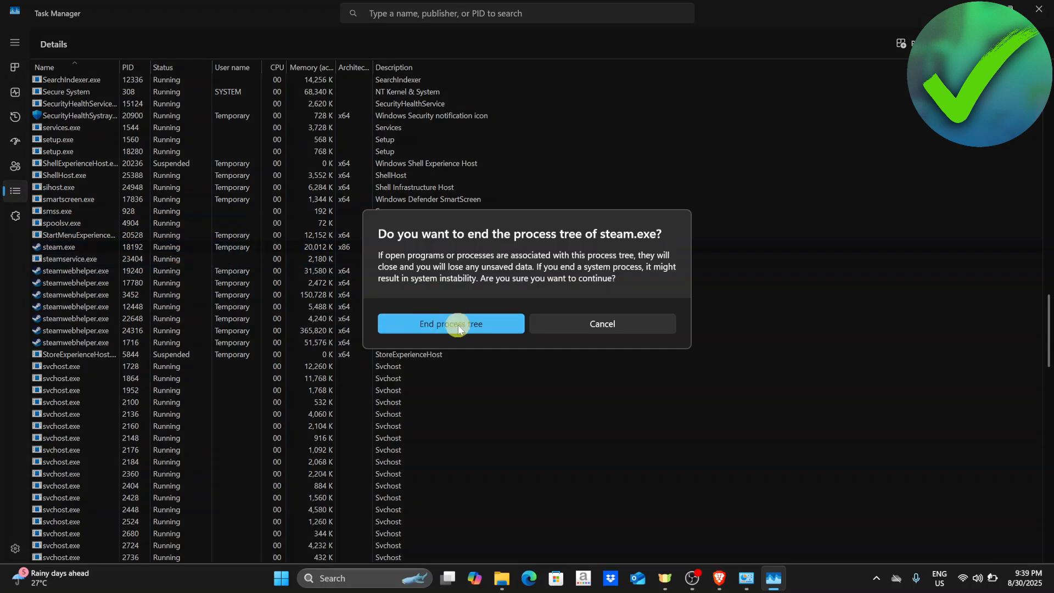
click(450, 323)
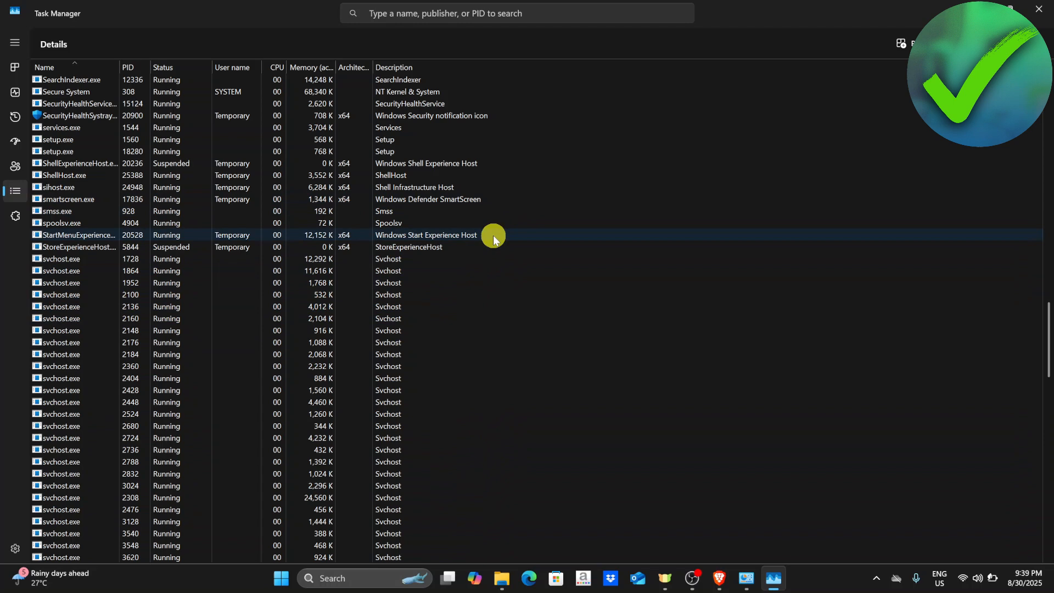
Search 'steam' from the taskbar and run the Steam app as administrator
click(1038, 9)
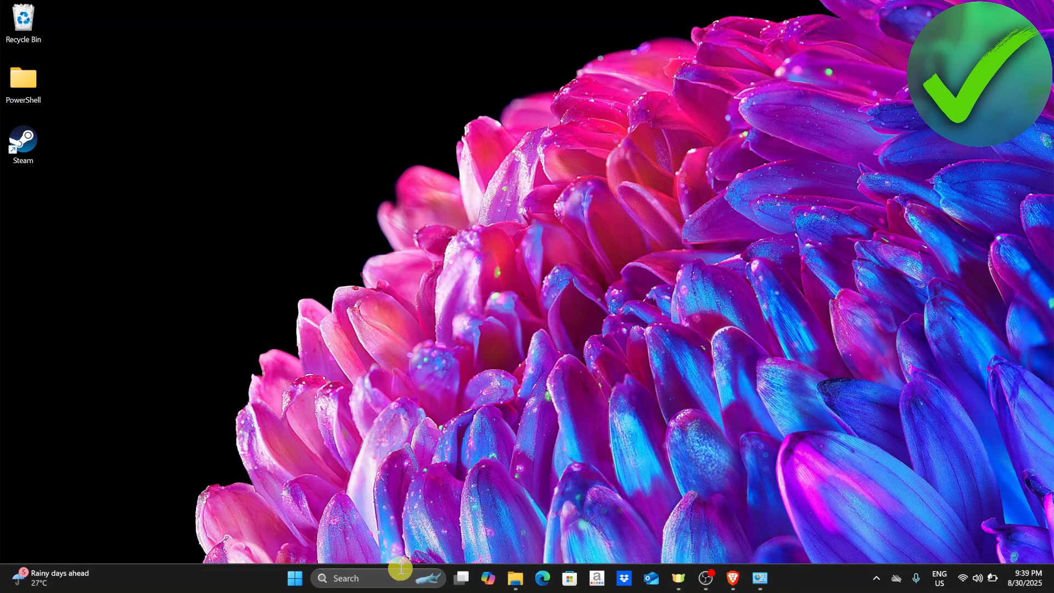
text(steam)
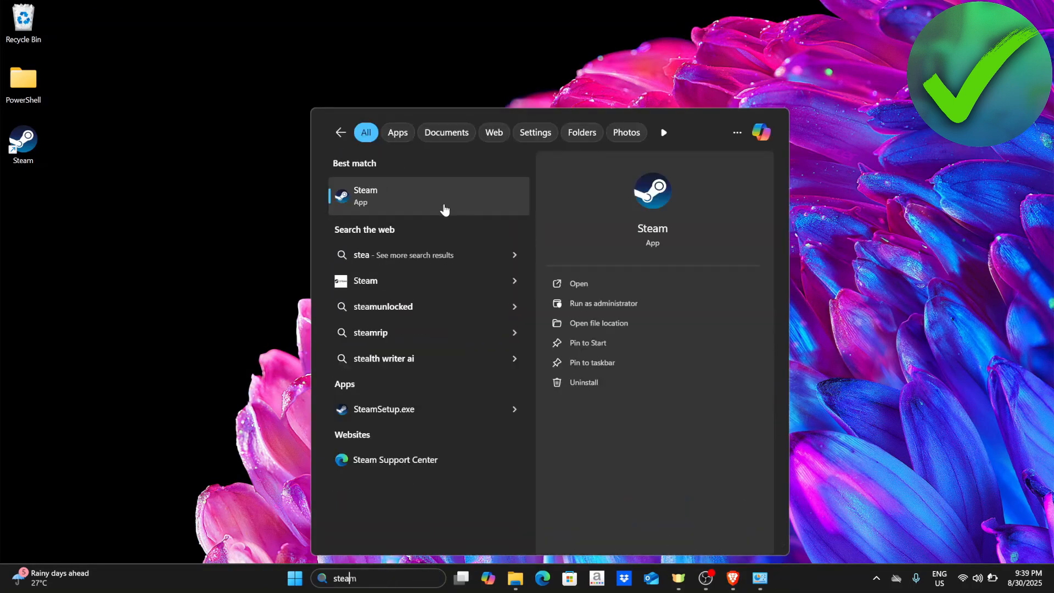
mouse_move(585, 283)
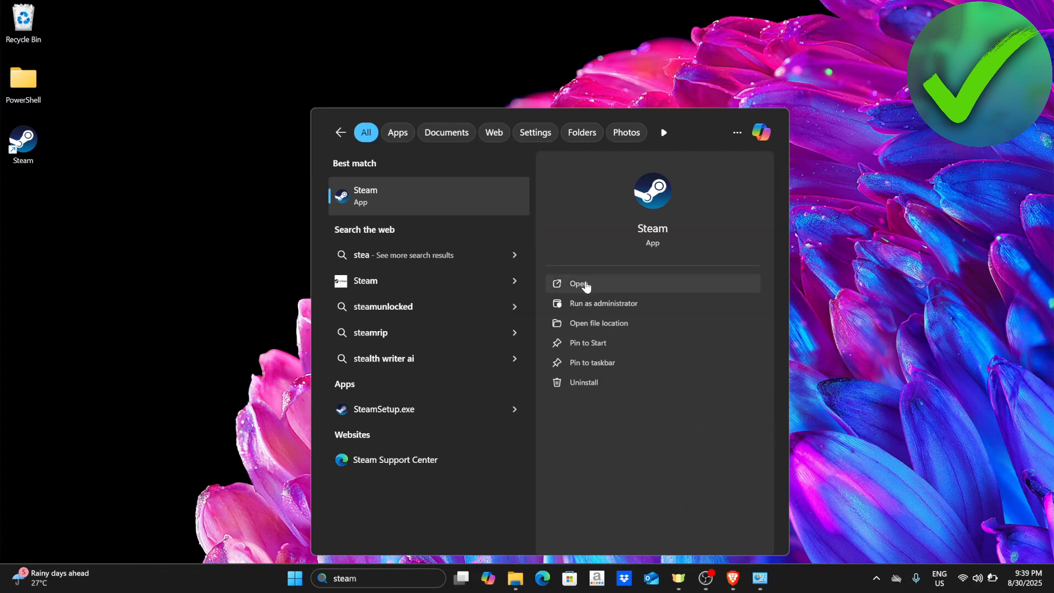
mouse_move(601, 304)
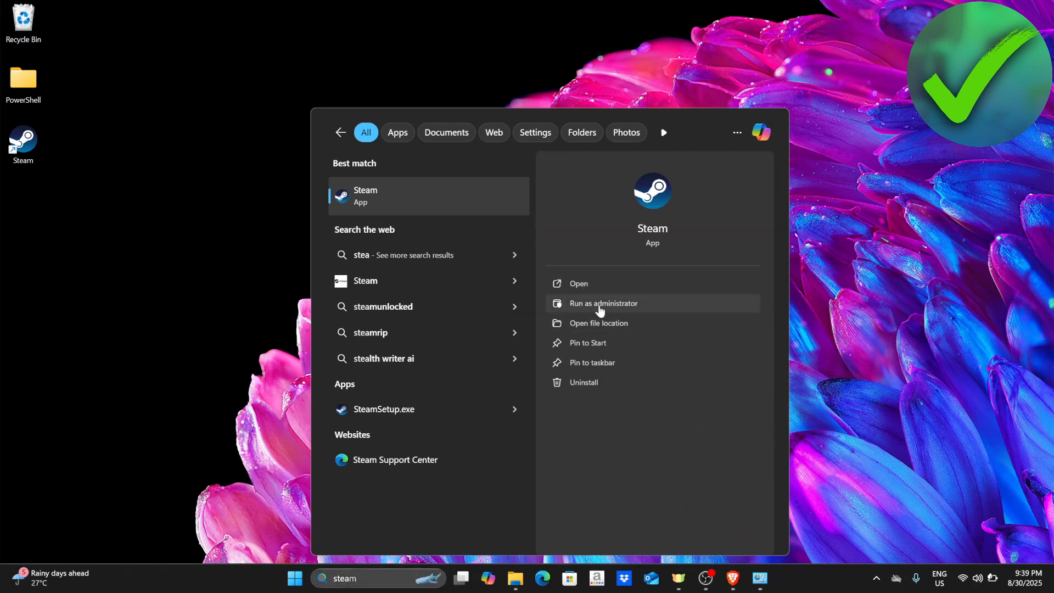
click(603, 303)
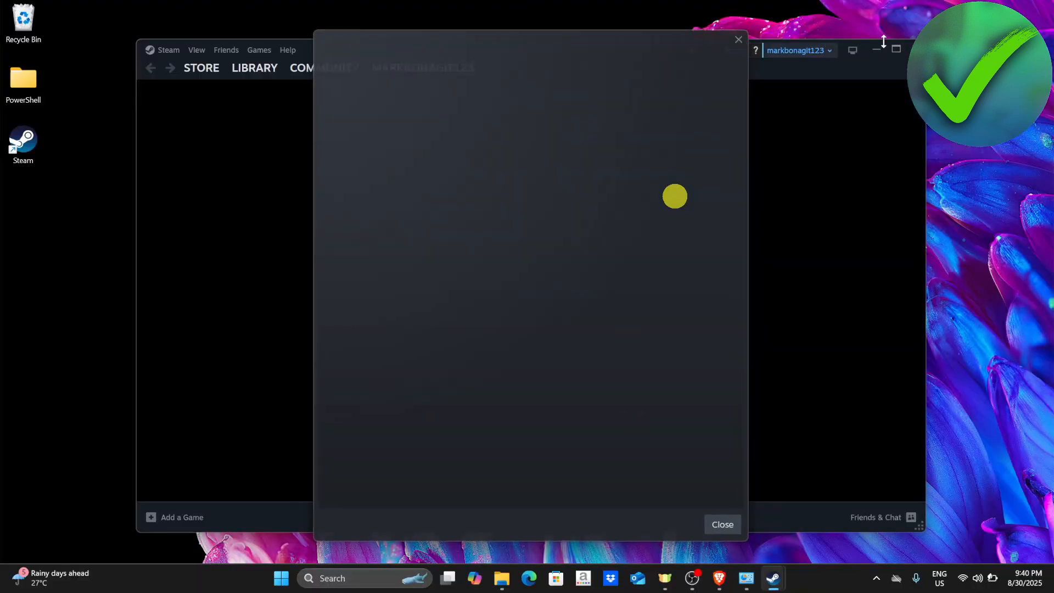
Close the blank startup popup and reach Settings through the Steam menu
click(723, 525)
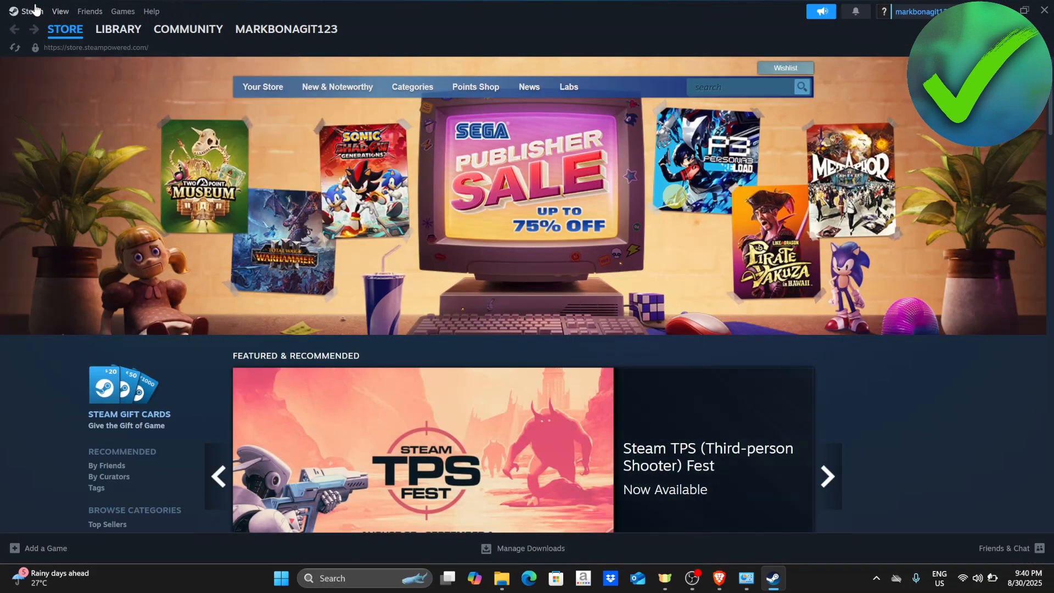
click(31, 11)
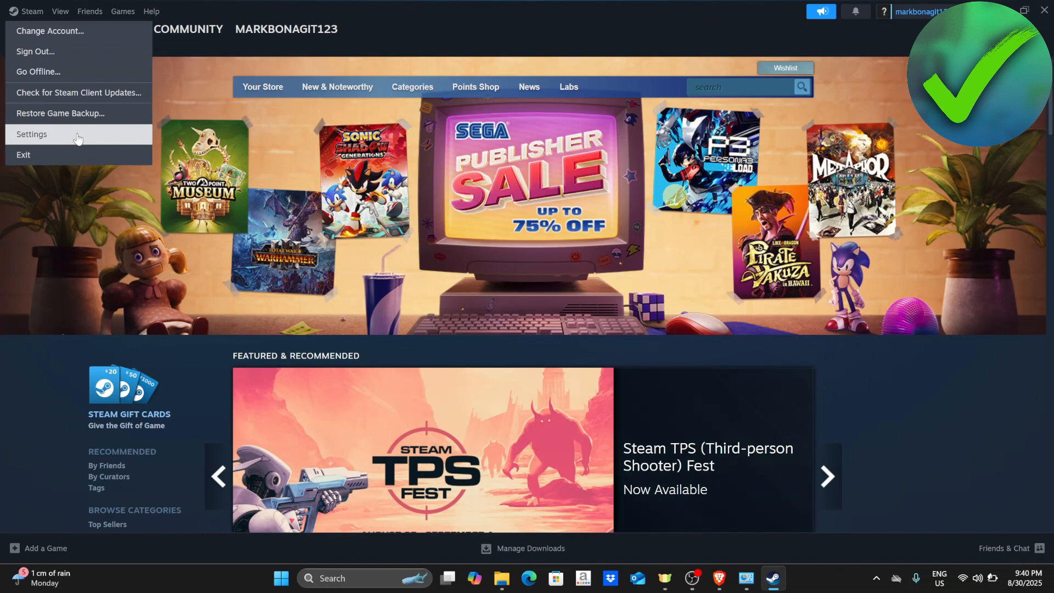
click(32, 134)
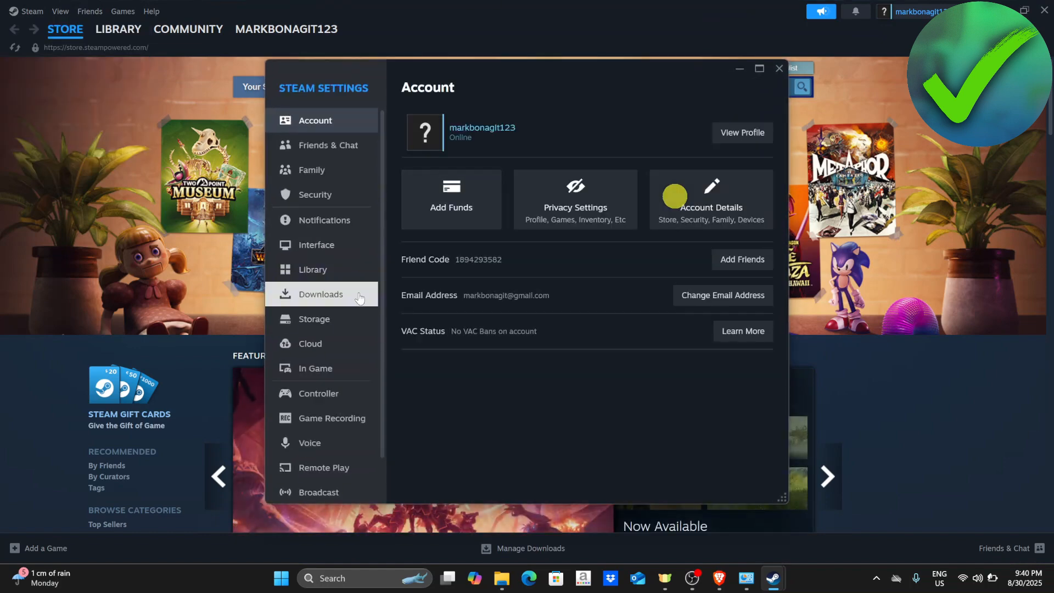
Show the Downloads page of Steam Settings and scroll through its options
click(321, 294)
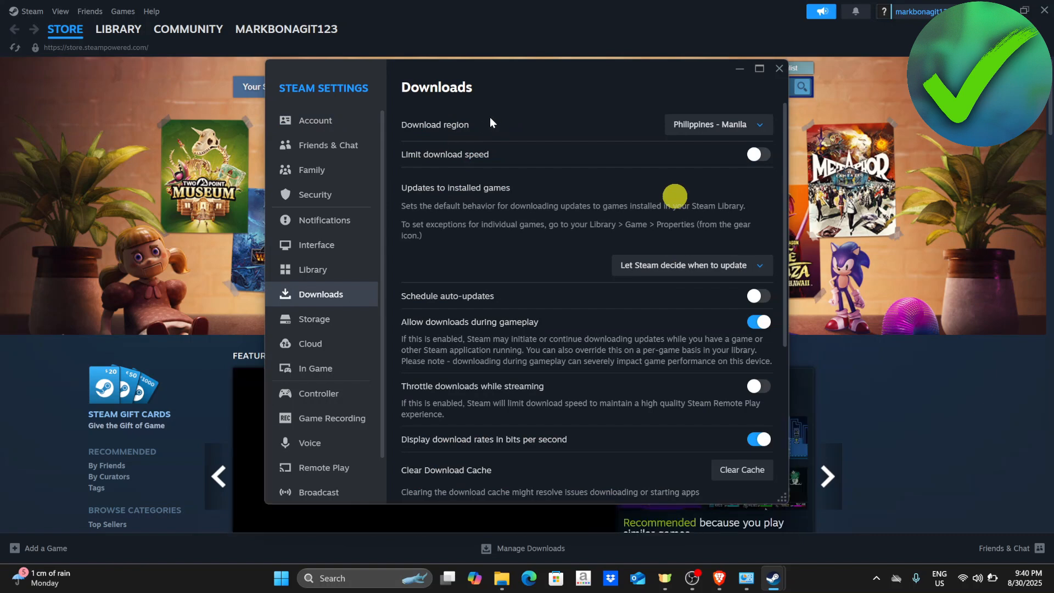
mouse_move(714, 125)
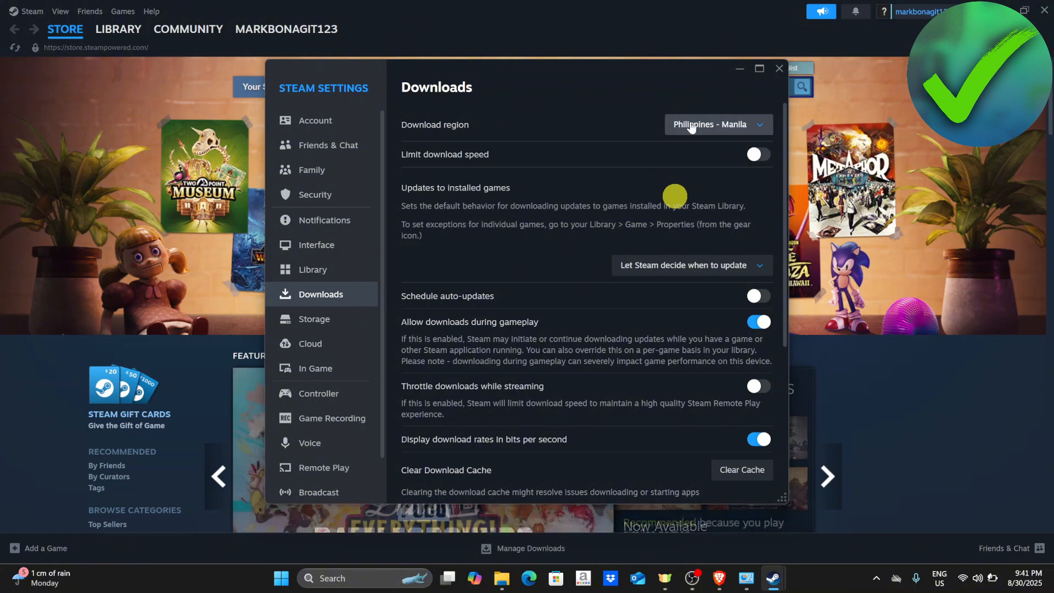
scroll(down, 3)
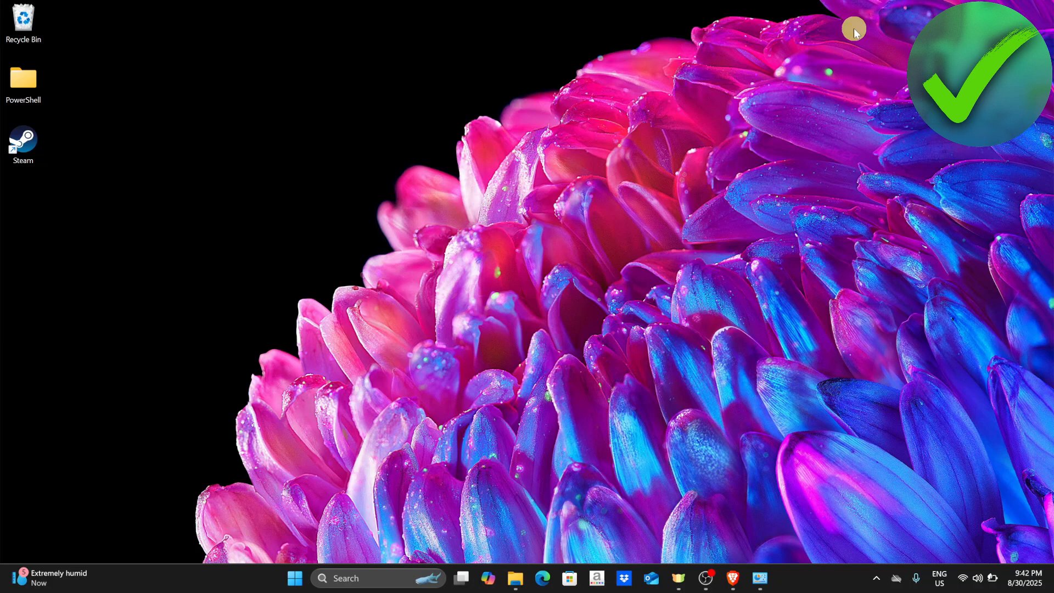
mouse_move(798, 92)
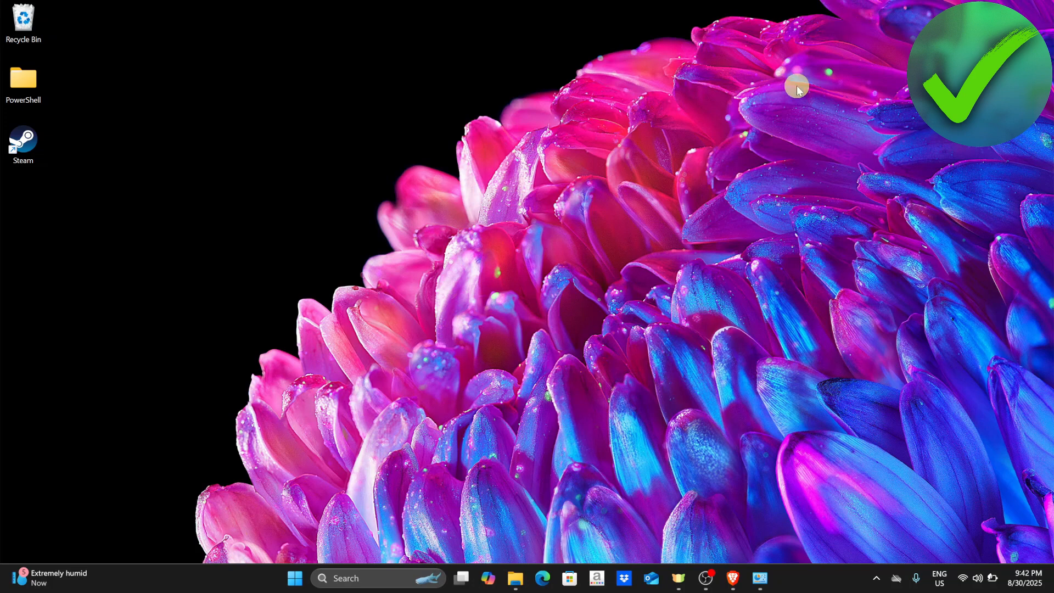
mouse_move(376, 579)
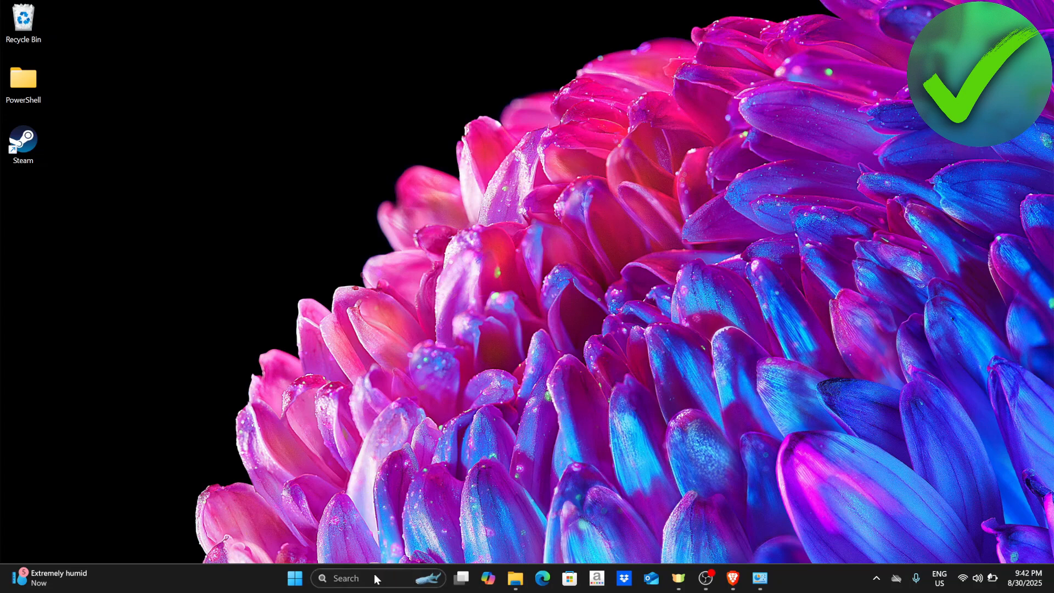
Search 'add' and launch Add or remove programs in Windows Settings
text(add)
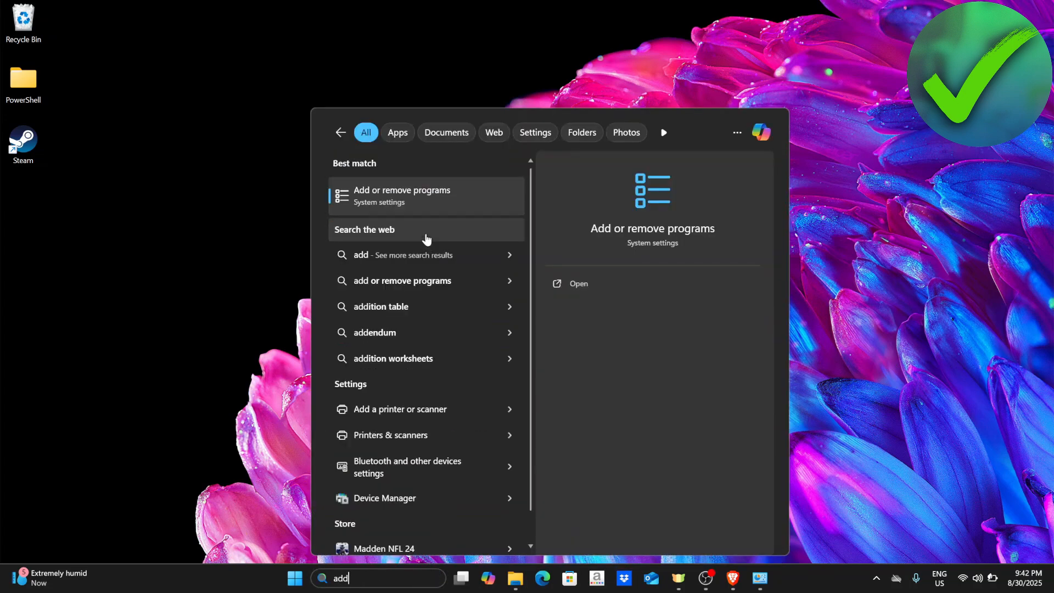
click(402, 194)
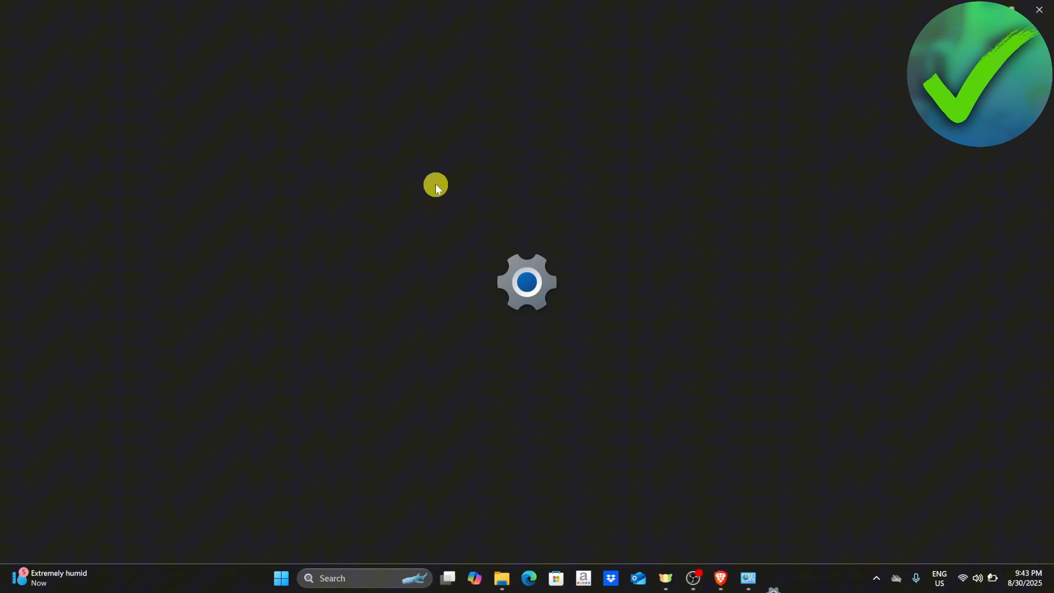
Filter Installed apps to 'steam' and reveal Steam's Uninstall option from its ... menu
click(526, 281)
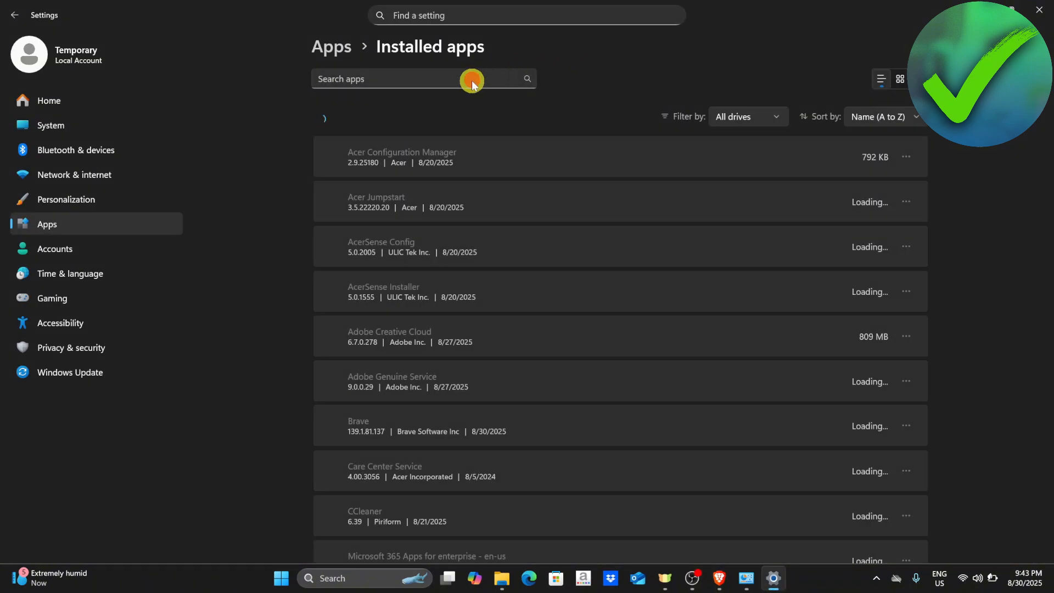
text(steam)
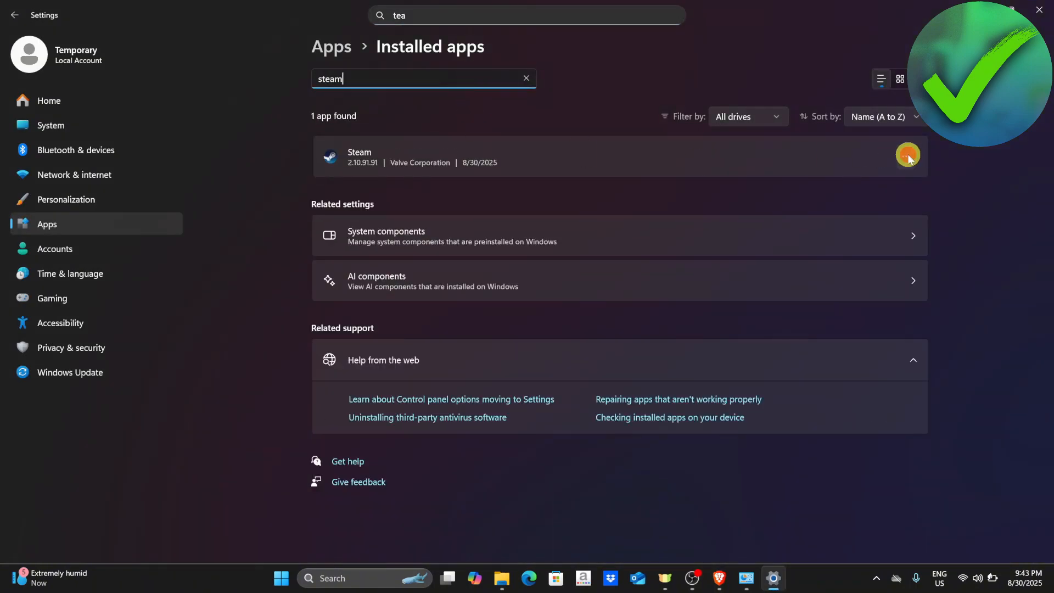
click(906, 157)
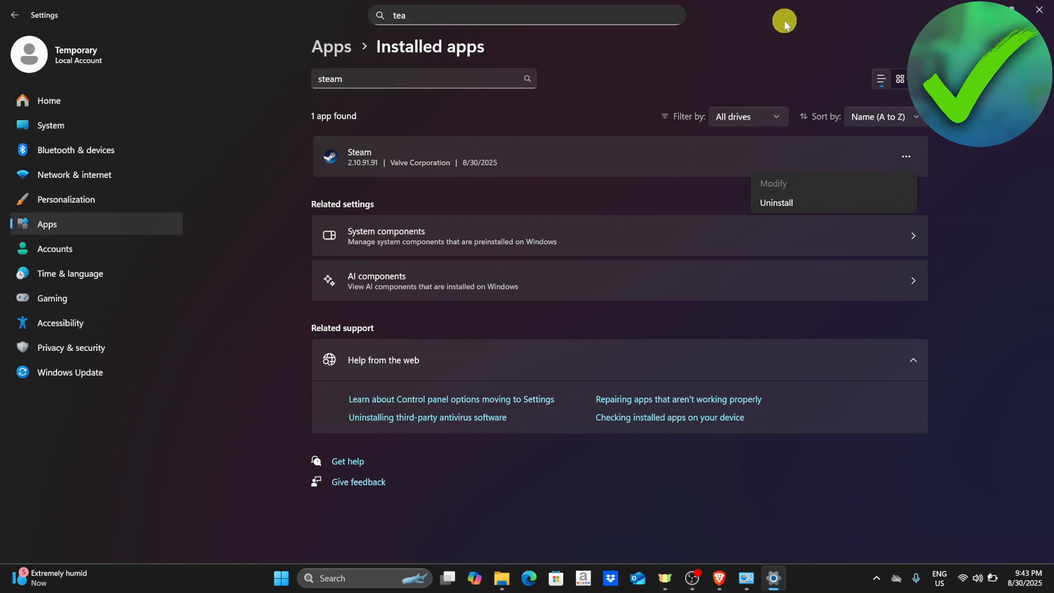
mouse_move(739, 33)
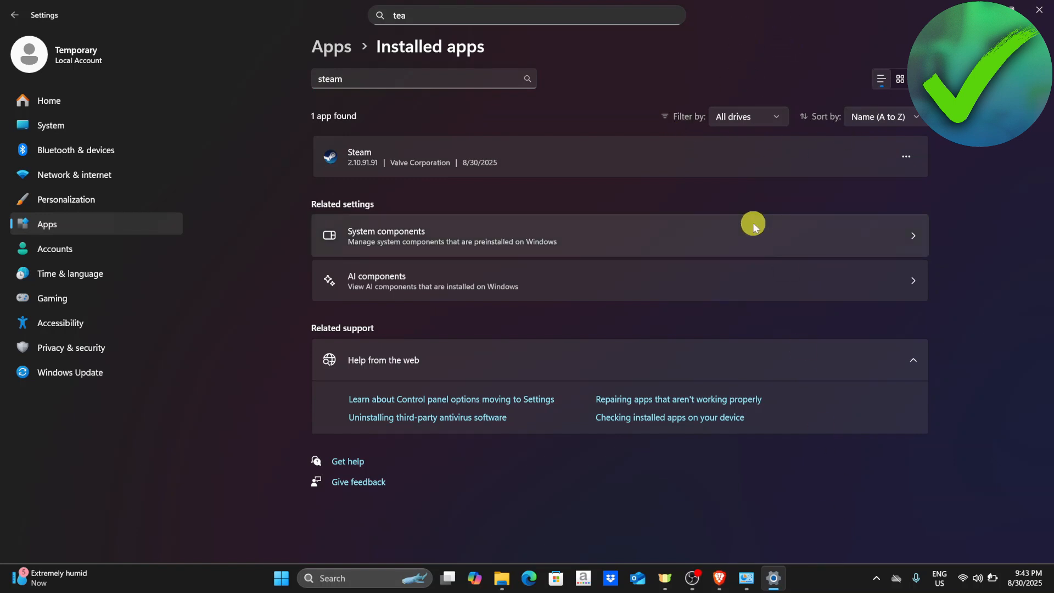
mouse_move(745, 201)
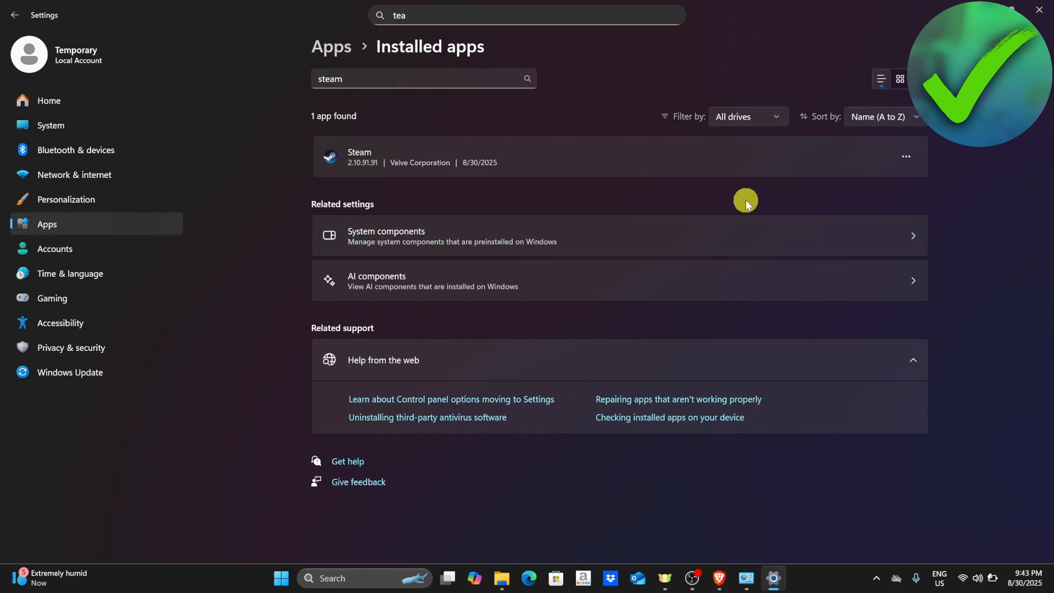